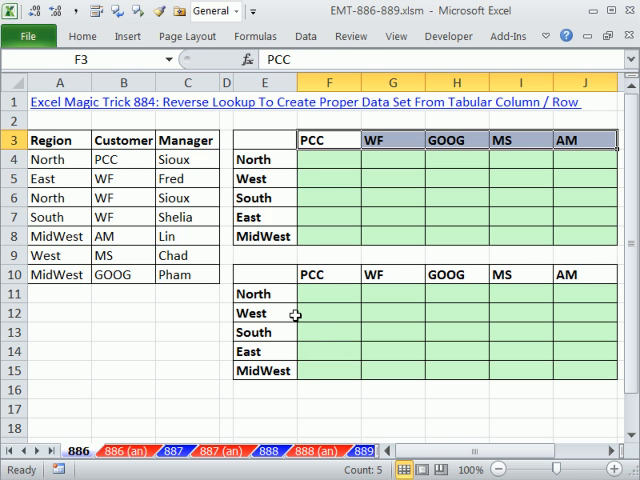
pyautogui.moveTo(131, 116)
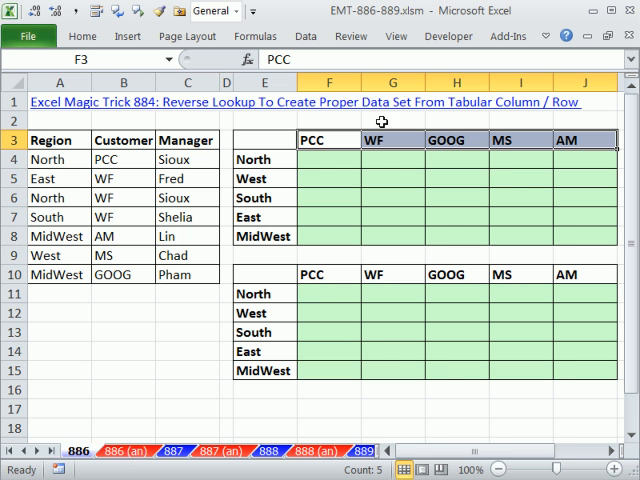
# Step: After viewing the answer sheet, begin F4 with =INDEX($C$4:$C$10, locking the Manager column
pyautogui.click(110, 450)
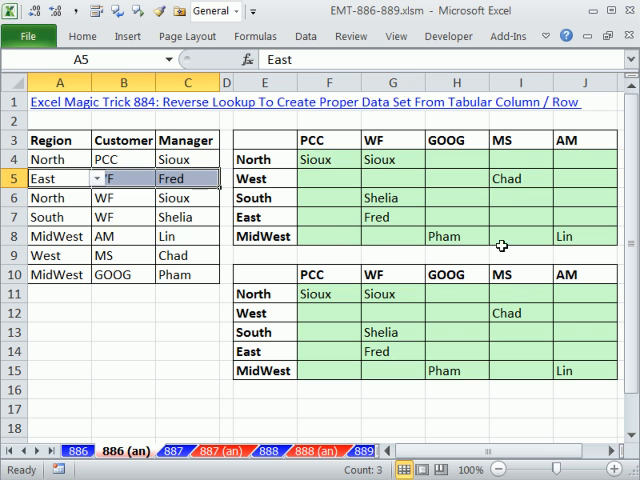
pyautogui.moveTo(264, 159); pyautogui.dragTo(264, 217)
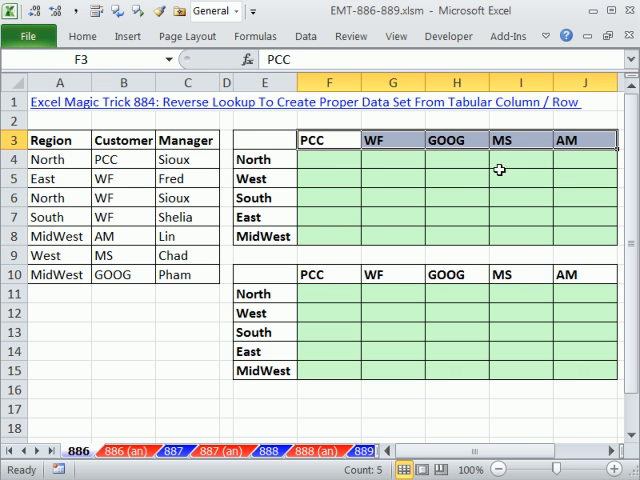
pyautogui.moveTo(170, 160)
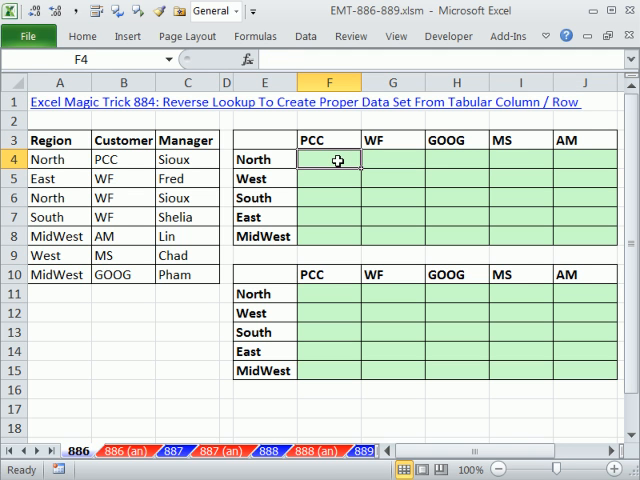
pyautogui.click(329, 139)
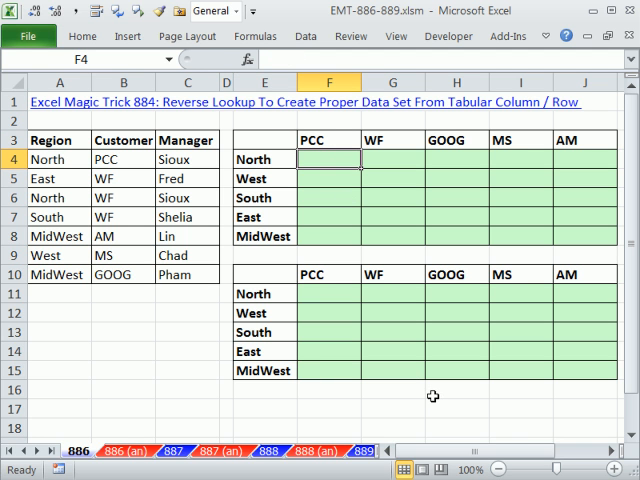
pyautogui.write('=i')
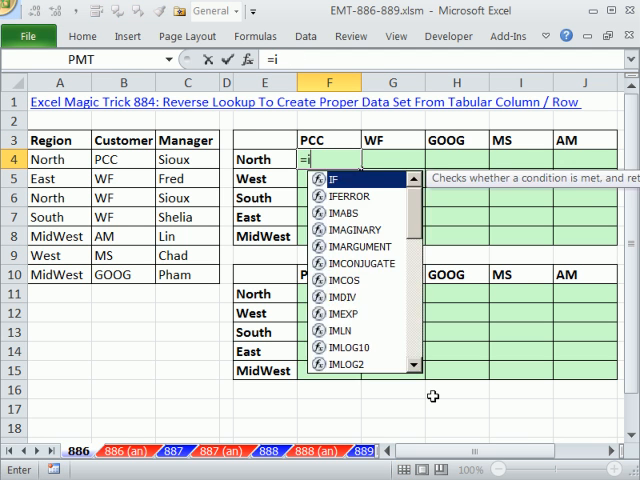
pyautogui.write('INDEX(C4:C10')
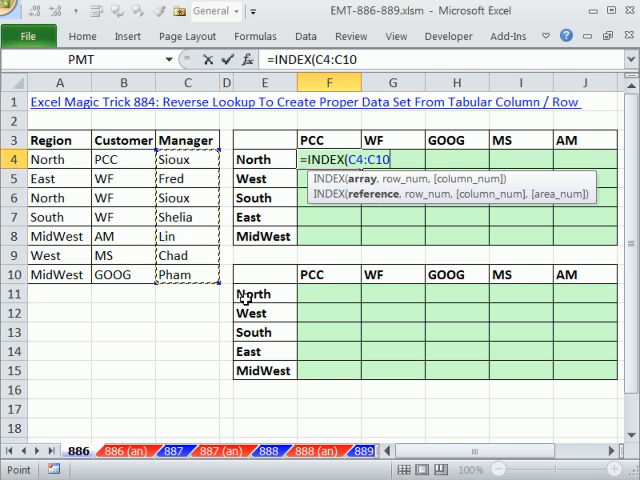
pyautogui.press('f4')
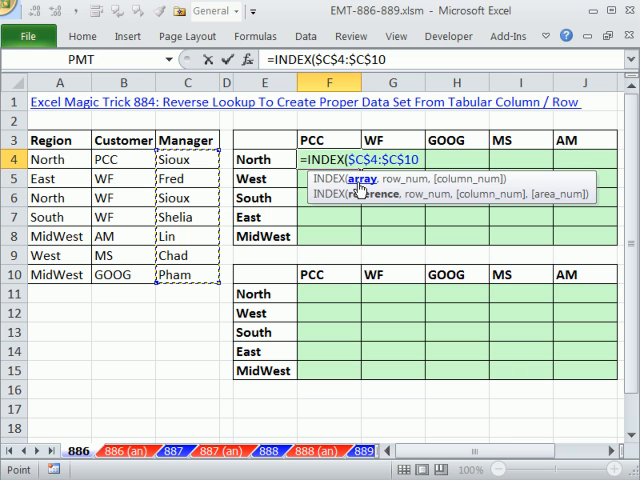
pyautogui.write(',')
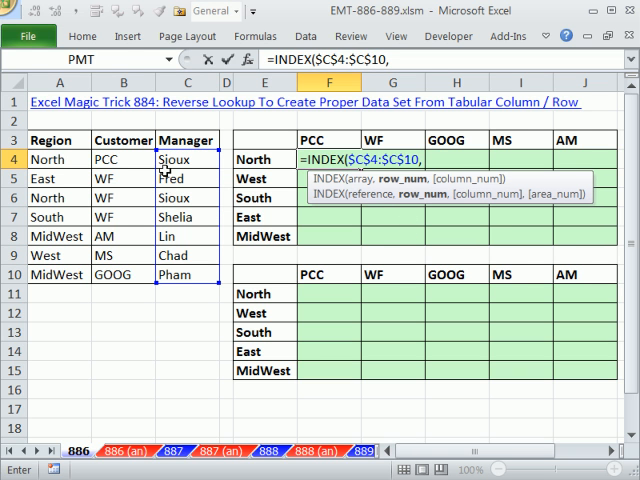
pyautogui.moveTo(139, 290)
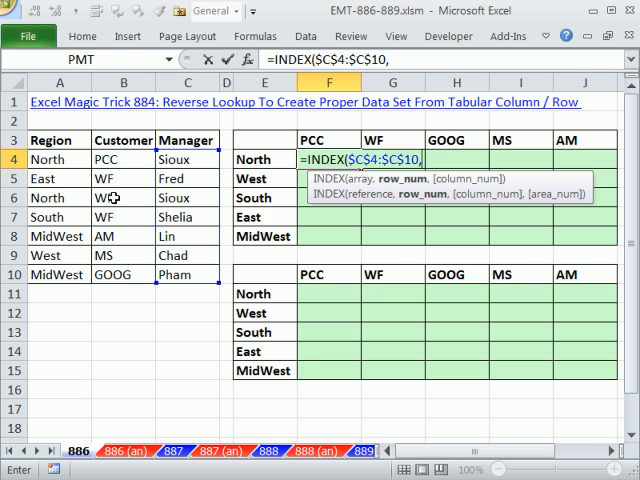
pyautogui.moveTo(328, 138)
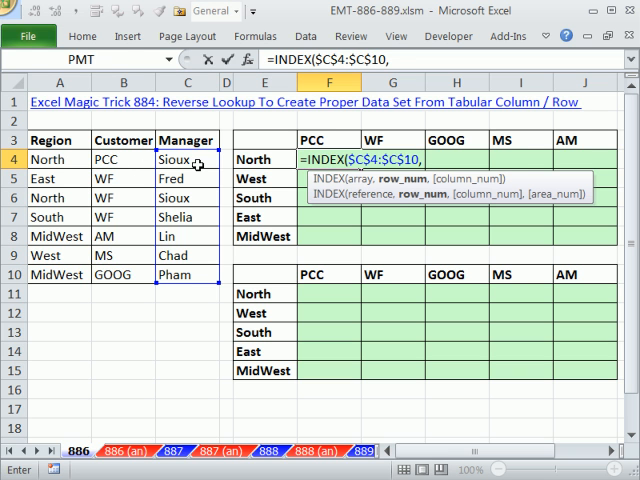
pyautogui.moveTo(410, 197)
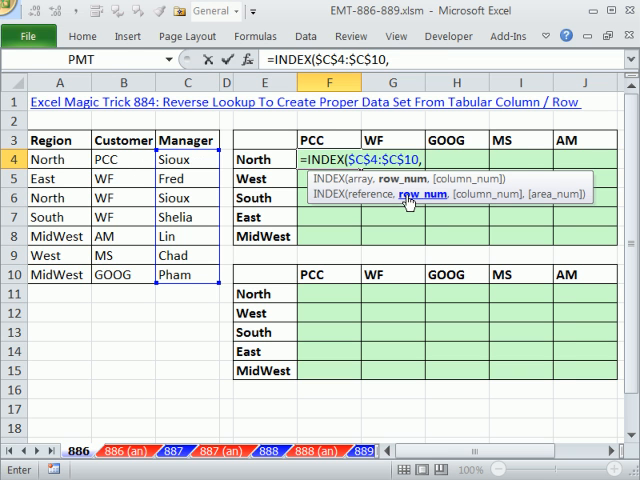
# Step: Nest MATCH( in F4 with the North region label $E4 as the lookup value start
pyautogui.write('match')
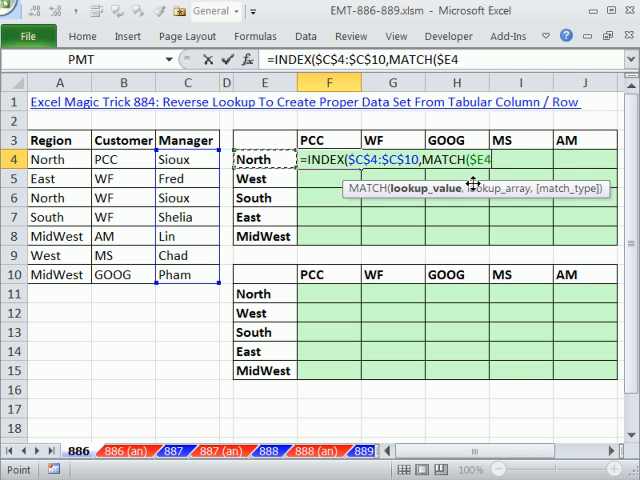
# Step: Join the lookup value as $E4&F$3, combining the North region with the PCC header
pyautogui.write('&F$3')
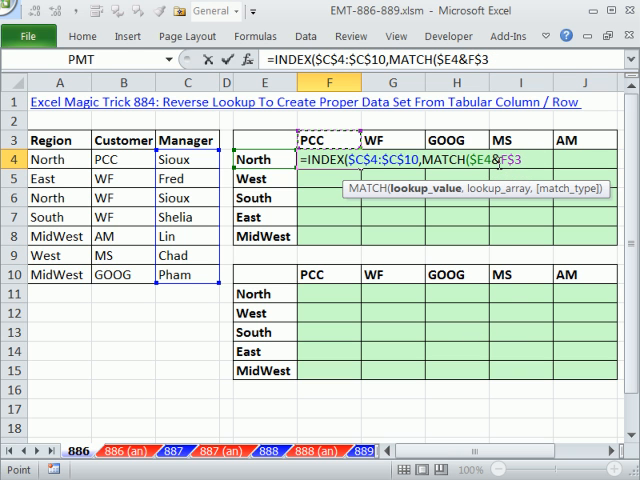
pyautogui.moveTo(518, 270)
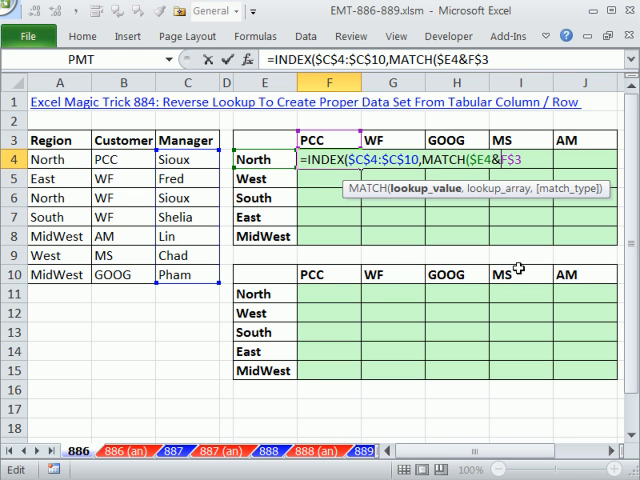
pyautogui.write('"')
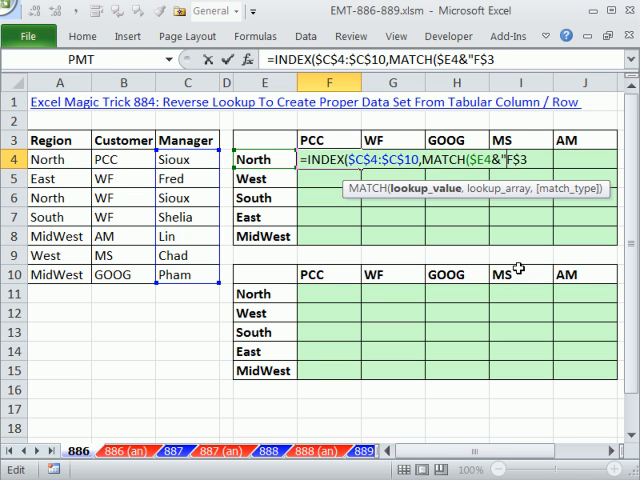
pyautogui.write('-')
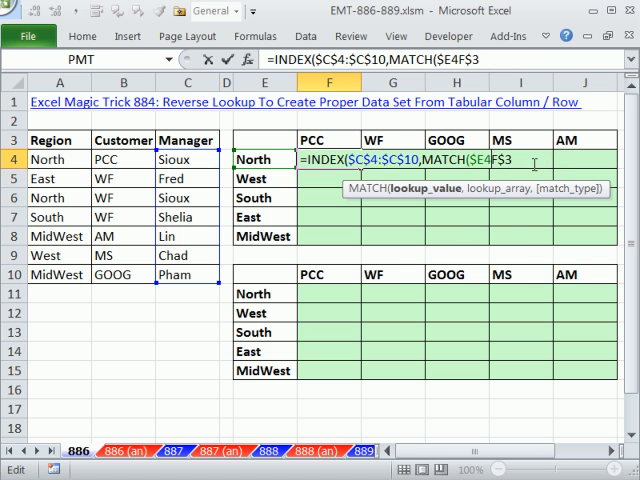
pyautogui.moveTo(523, 244)
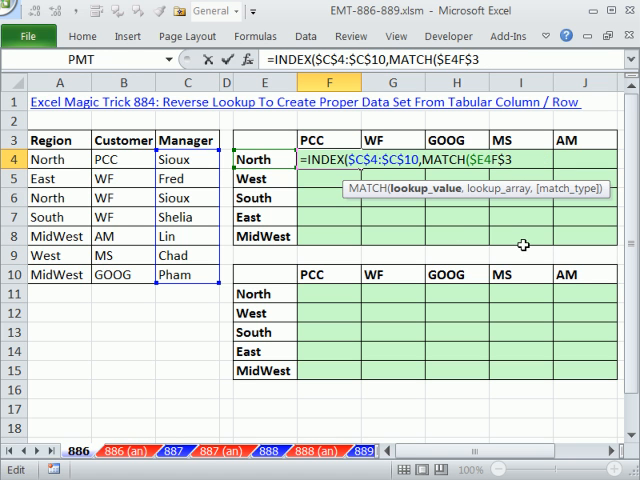
pyautogui.write('&')
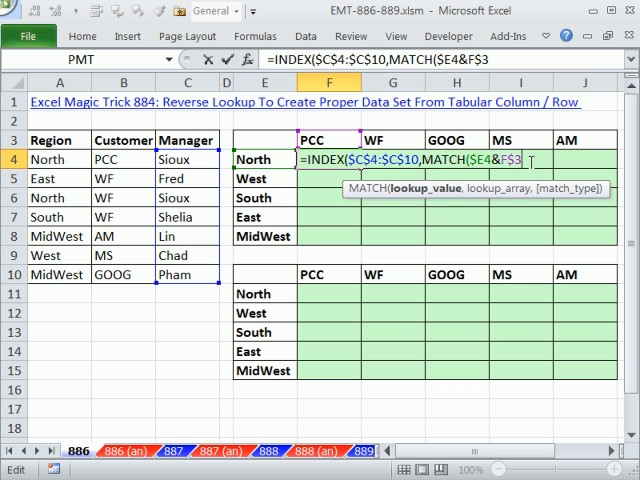
# Step: Set the MATCH lookup array to $A$4:$A$10&$B$4:$B$10, the locked Region and Customer columns
pyautogui.write(',A4:A10')
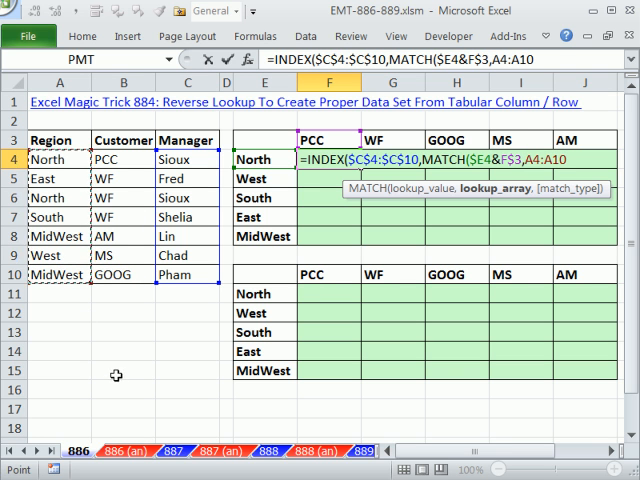
pyautogui.press('f4')
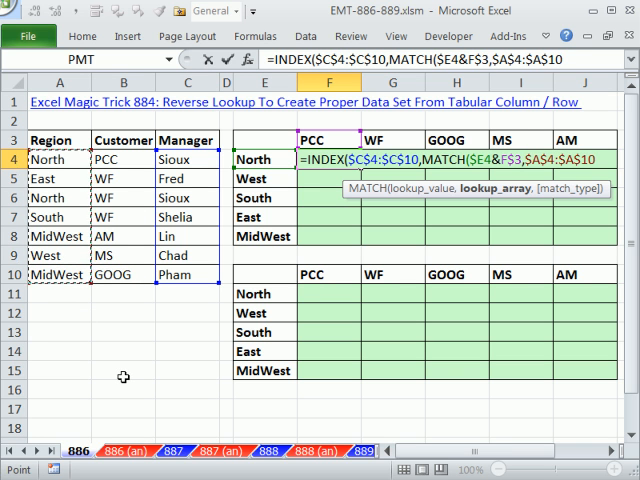
pyautogui.moveTo(123, 160); pyautogui.dragTo(123, 274)
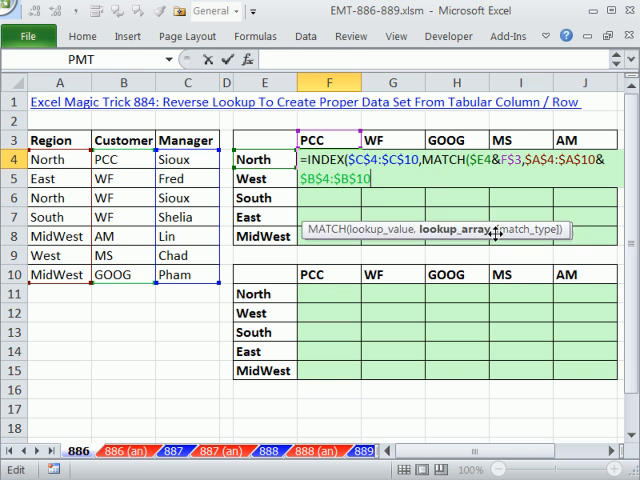
# Step: Close MATCH with ,0) and enter F4 as an array formula returning Sioux
pyautogui.write(',0')
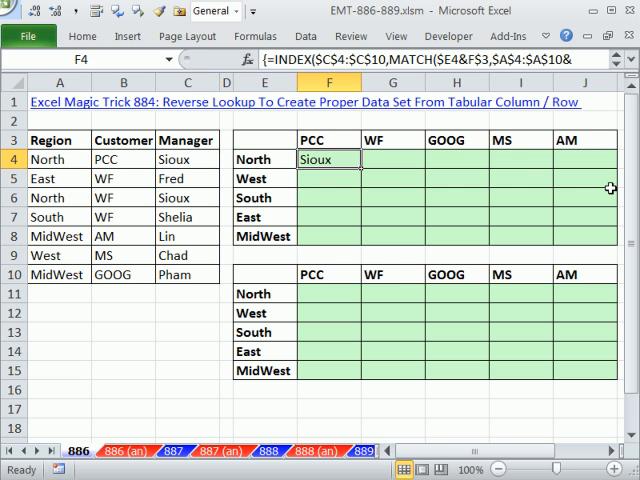
# Step: Wrap the formula in IFERROR(...,"") and array-enter it across F4:J8 so unmatched cells stay blank
pyautogui.moveTo(325, 166); pyautogui.dragTo(325, 236)
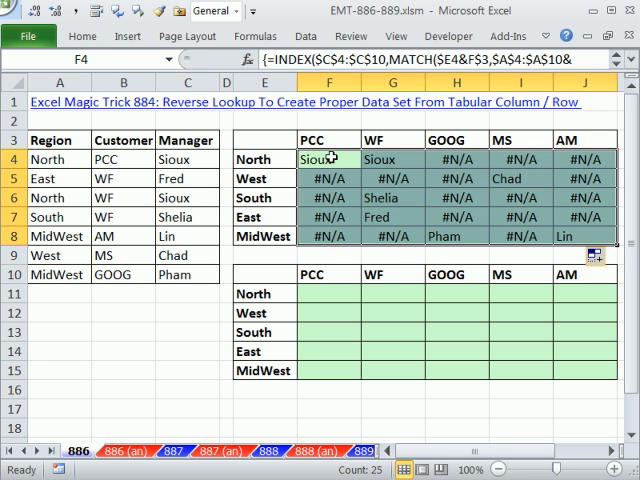
pyautogui.doubleClick(316, 159)
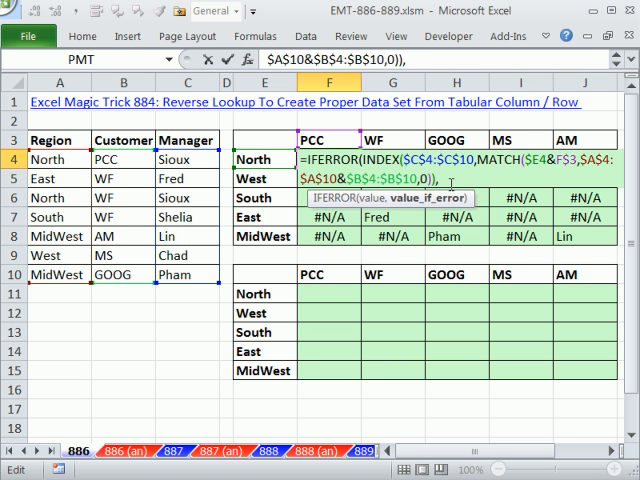
pyautogui.write(',""')
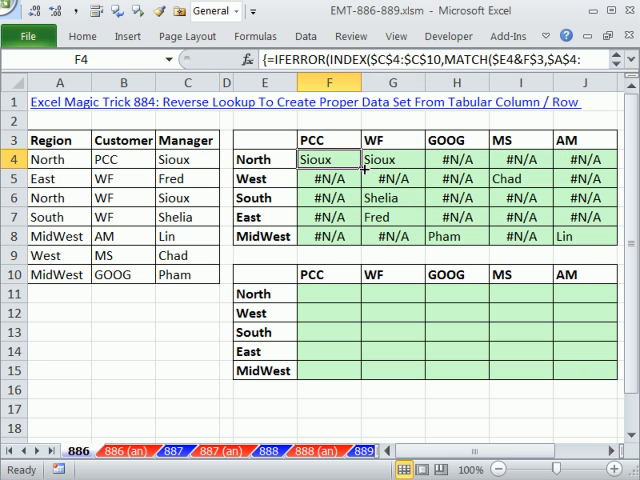
pyautogui.moveTo(329, 159); pyautogui.dragTo(329, 236)
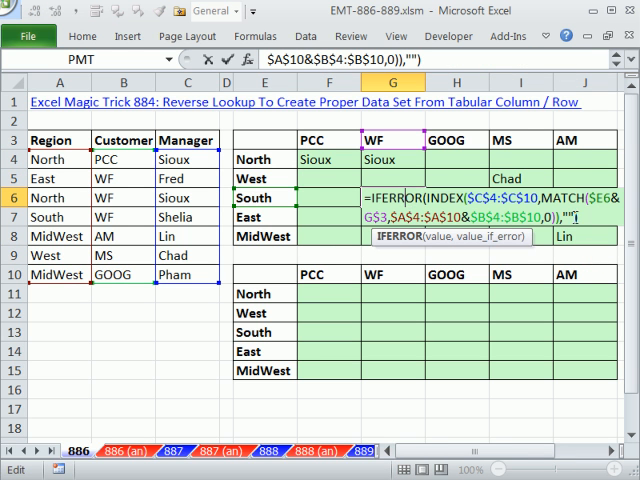
pyautogui.press('ctrl+shift+enter')
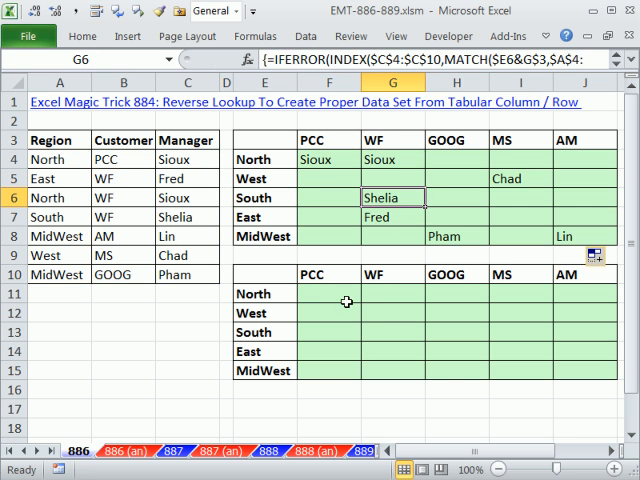
# Step: In F11 build =$E11&F$10=$A$4:$A$10&$B$4:$B$10 and preview its TRUE/FALSE array with F9
pyautogui.click(329, 293)
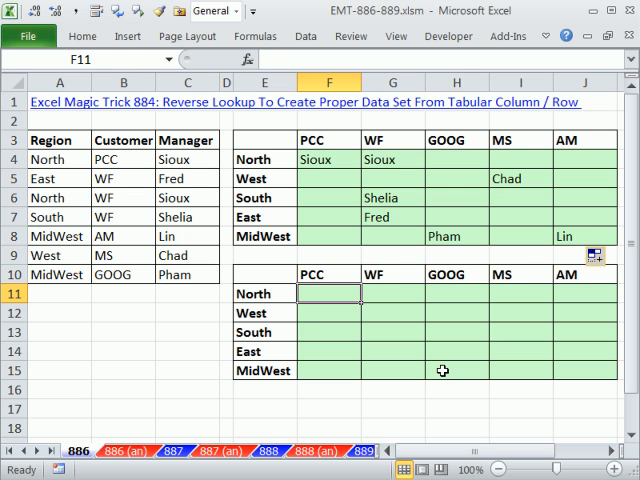
pyautogui.write('=')
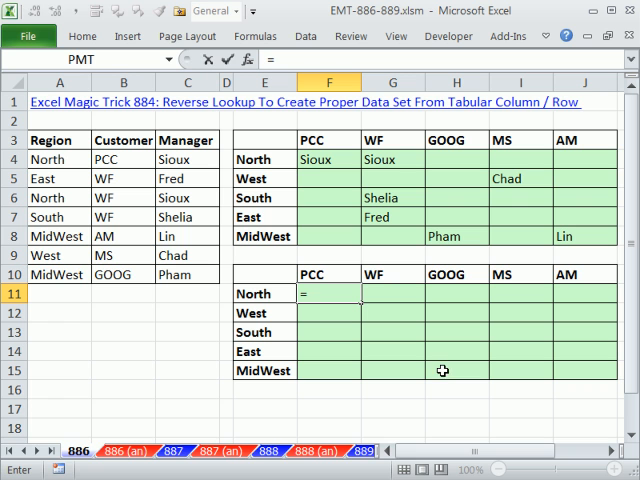
pyautogui.moveTo(272, 293)
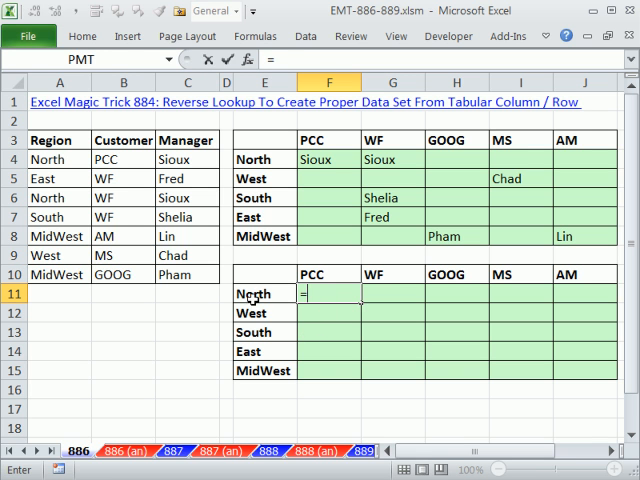
pyautogui.click(264, 293)
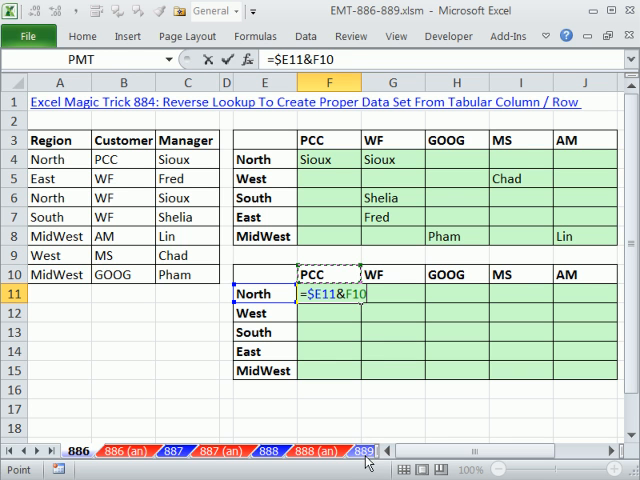
pyautogui.press('f4')
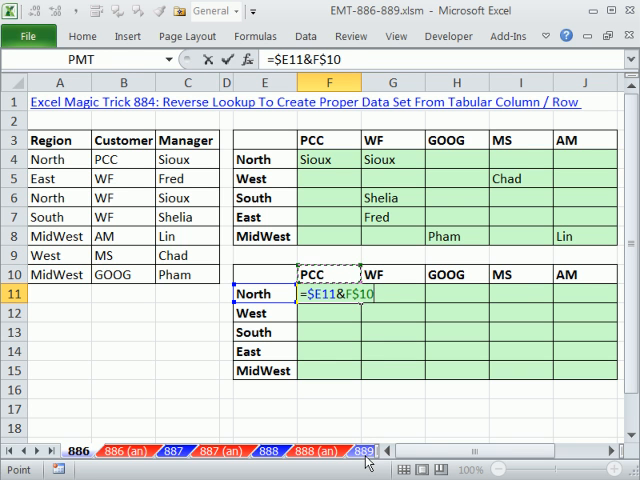
pyautogui.write('=$A$4:$A$10')
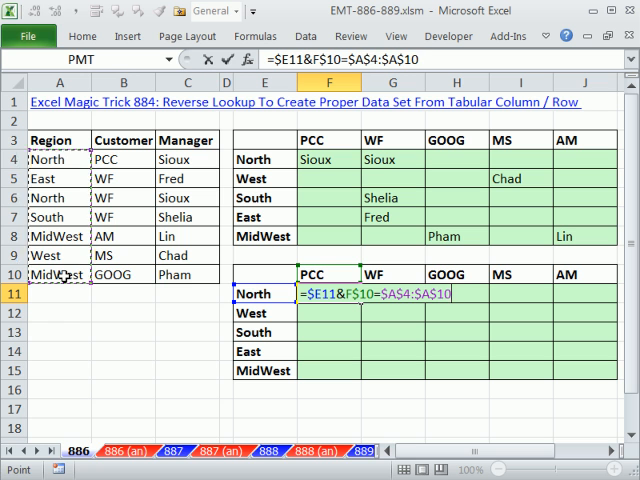
pyautogui.write('&$B$4:$B$10')
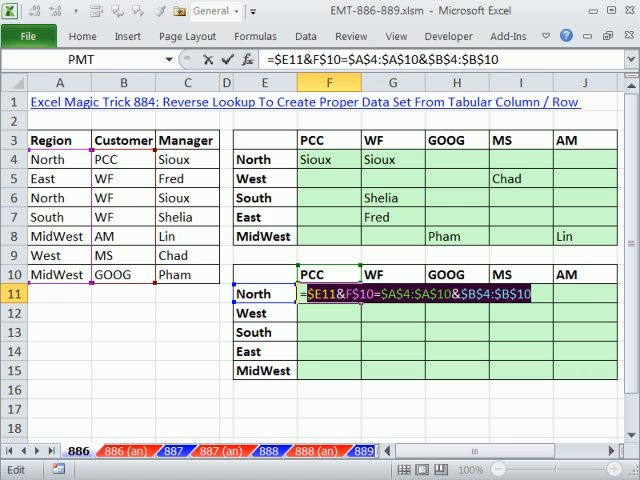
pyautogui.press('F9')
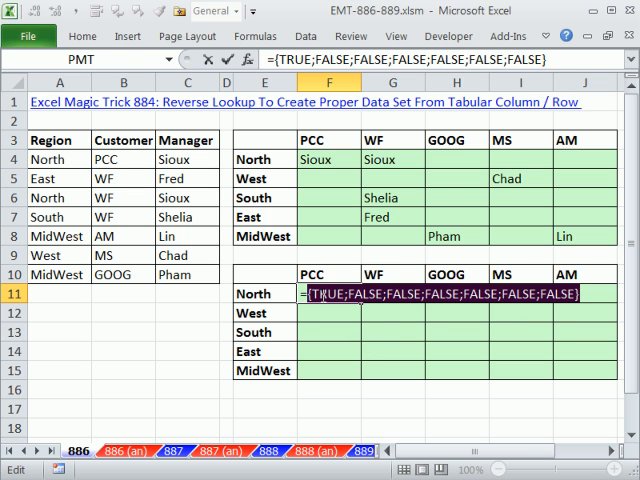
pyautogui.write('=$E11&F$10=$A$4:$A$10&$B$4:$B$10')
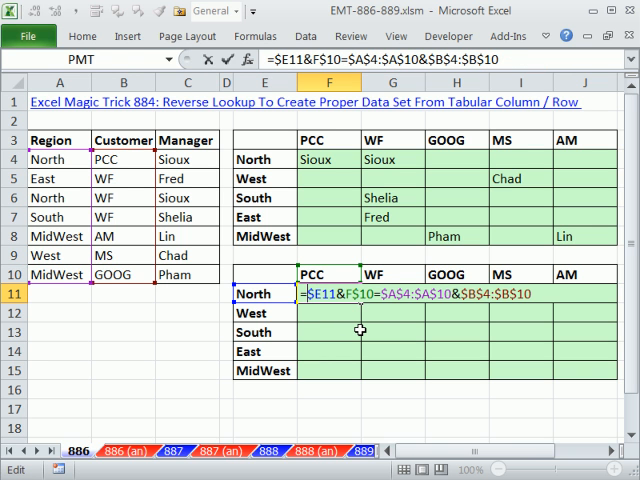
# Step: Rewrite F11 as =1/(...) so the match gives 1 and other rows #DIV/0!
pyautogui.write('=1/(')
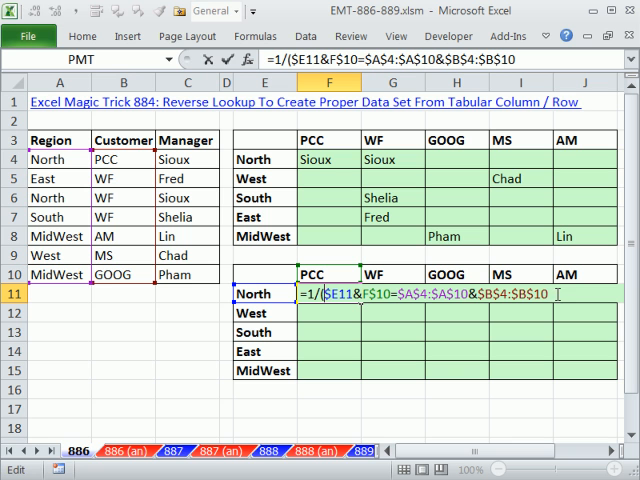
pyautogui.write(')')
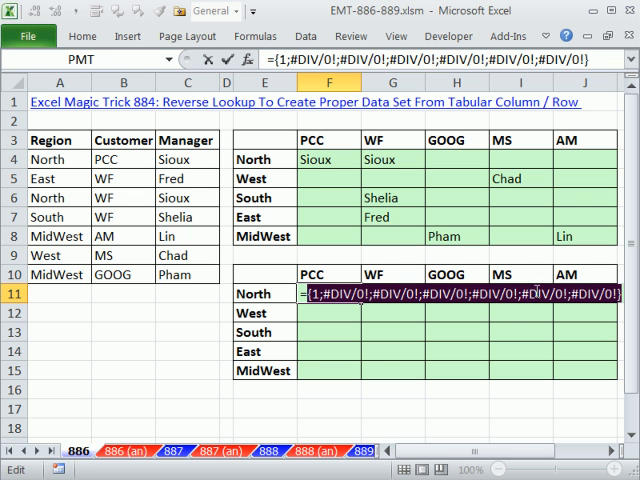
pyautogui.moveTo(508, 302)
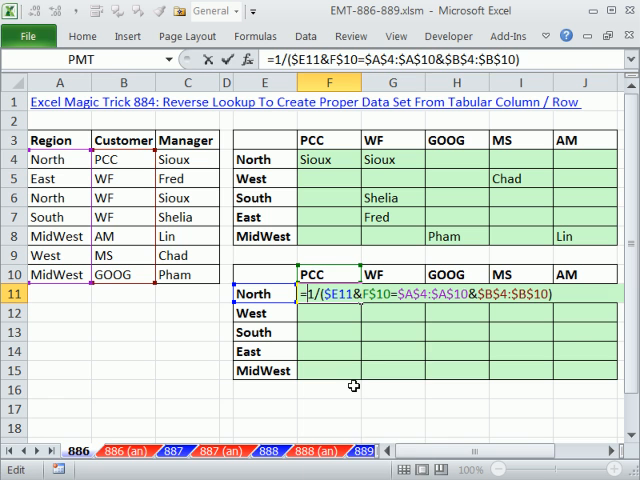
# Step: Wrap it as =LOOKUP(1,1/(...),$C$4:$C$10) and enter it across F11:J15 to return managers
pyautogui.write('LOOKUP(1')
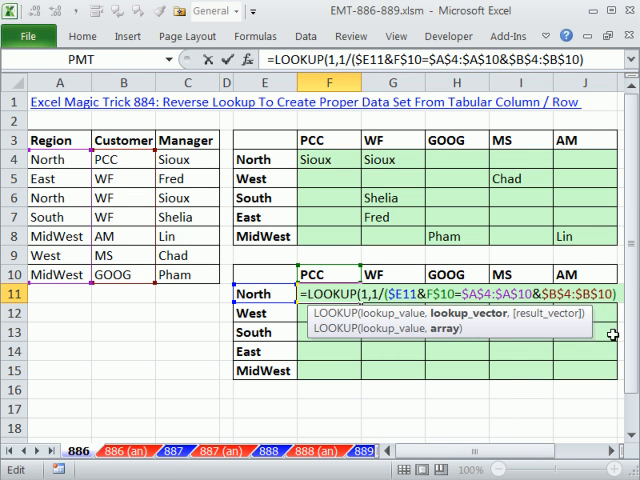
pyautogui.write(',')
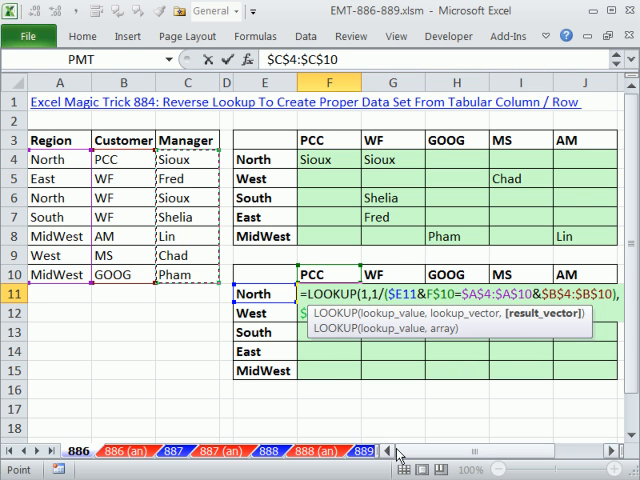
pyautogui.write('$C$4:$C$10')
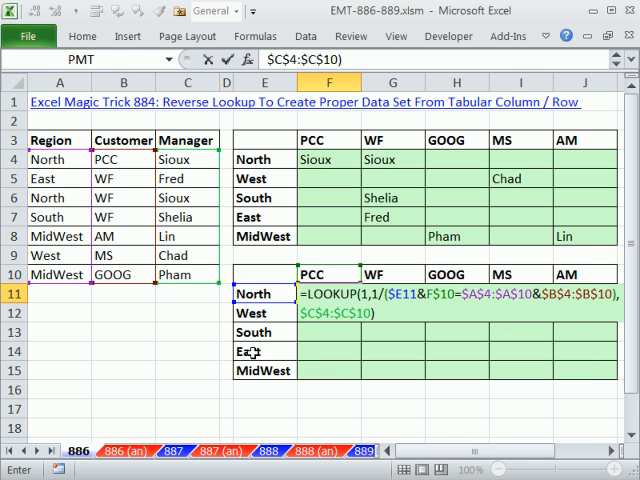
pyautogui.press('Enter')
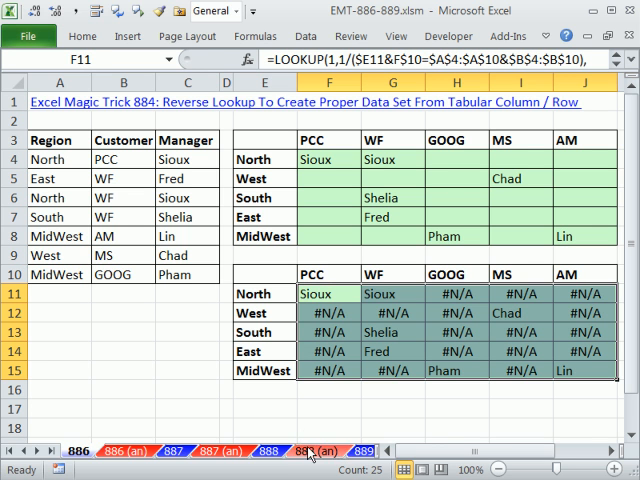
# Step: Wrap the F11 LOOKUP in IFERROR(...,"") and apply it to F11:J15 so #N/A cells show blank
pyautogui.doubleClick(325, 293)
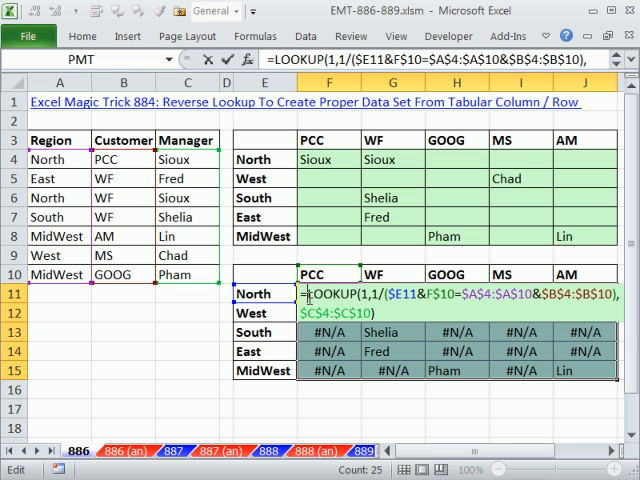
pyautogui.write('if')
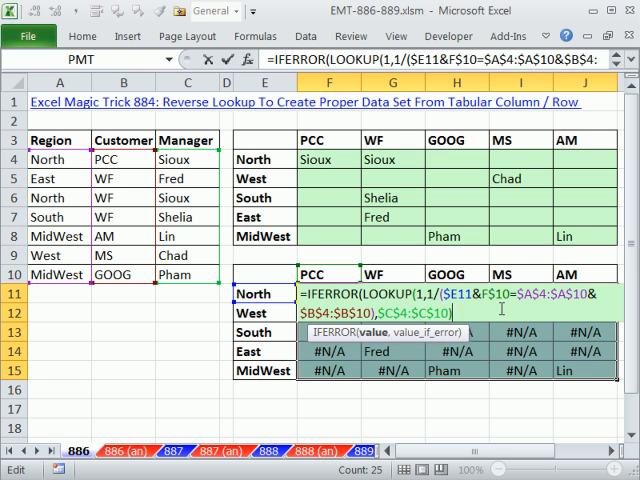
pyautogui.write(',"")')
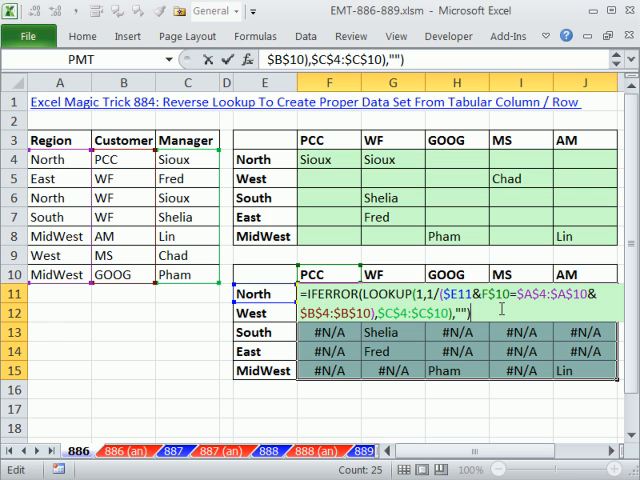
pyautogui.press('Enter')
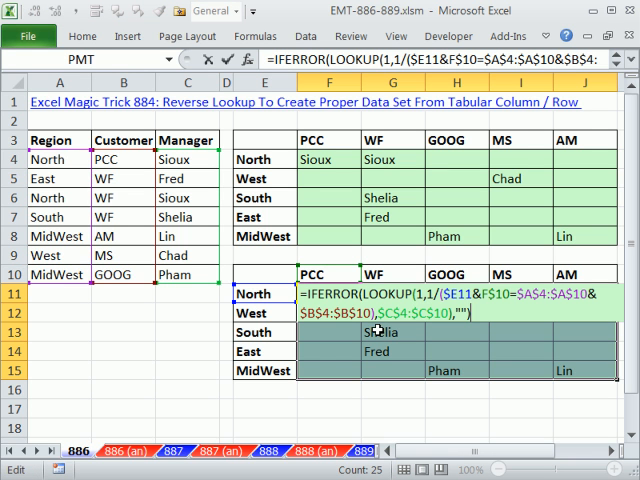
pyautogui.moveTo(103, 213)
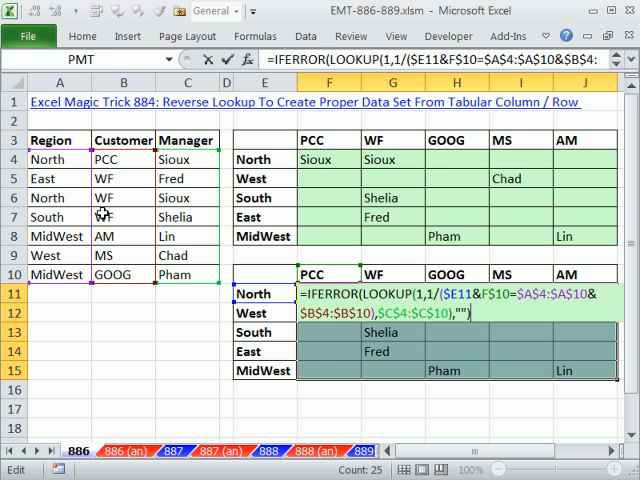
pyautogui.moveTo(268, 350)
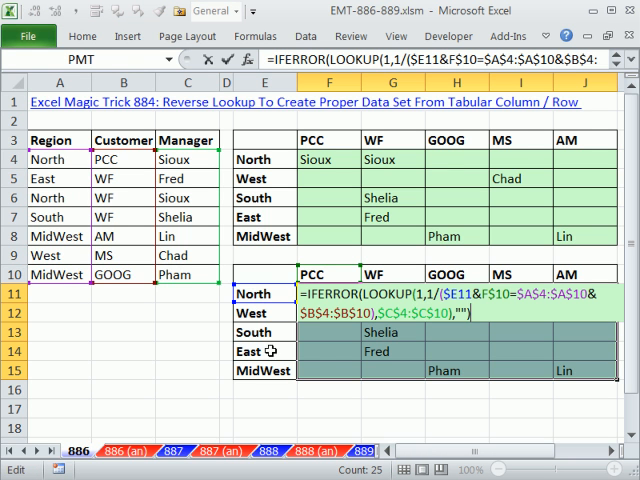